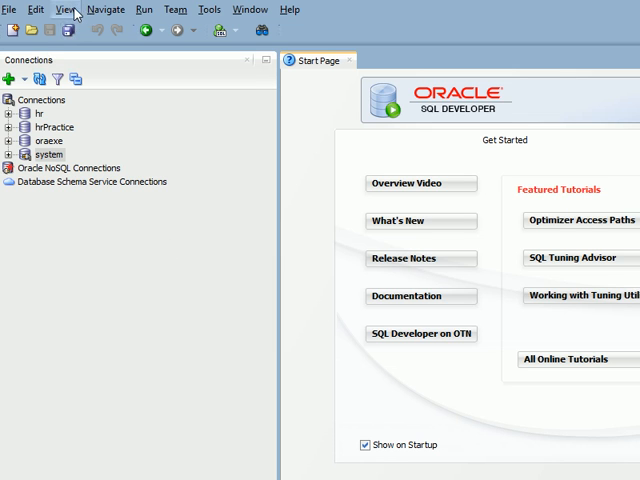
- Show the DBA panel from the View menu
{"action": "left_click", "coordinate": [68, 9]}
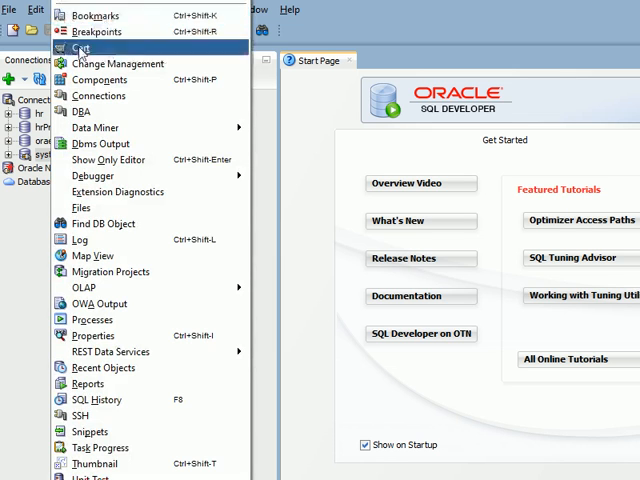
{"action": "mouse_move", "coordinate": [85, 111]}
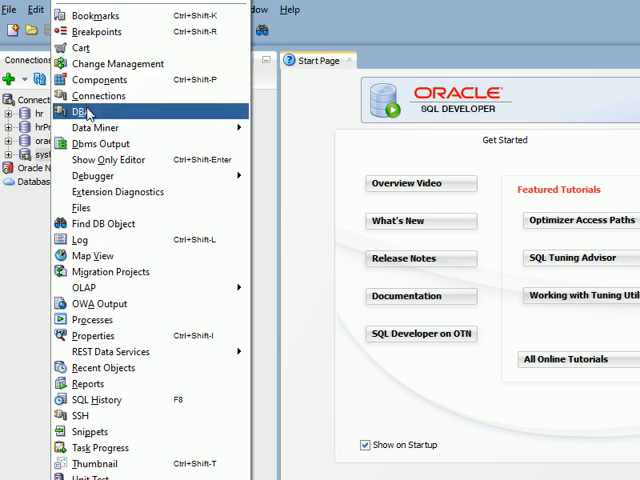
{"action": "left_click", "coordinate": [81, 111]}
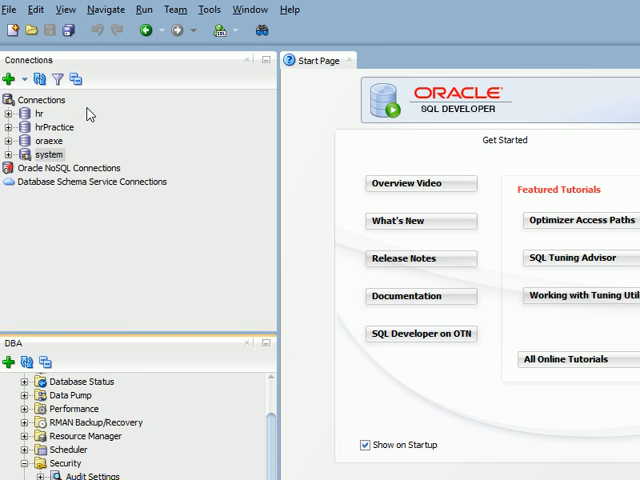
{"action": "mouse_move", "coordinate": [113, 212]}
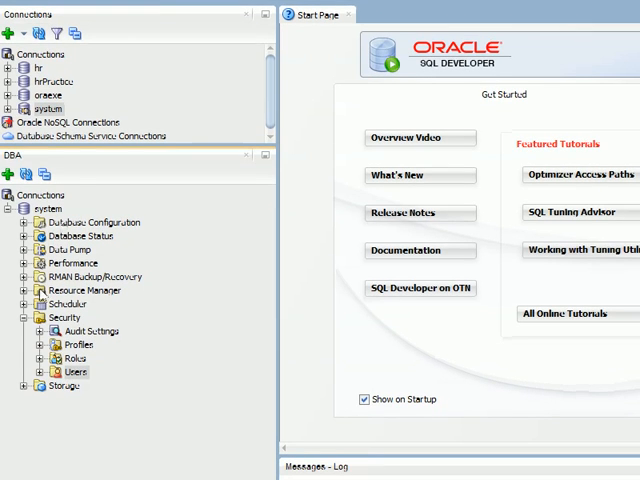
- Open the actions menu for Users under Security in the DBA panel
{"action": "right_click", "coordinate": [73, 371]}
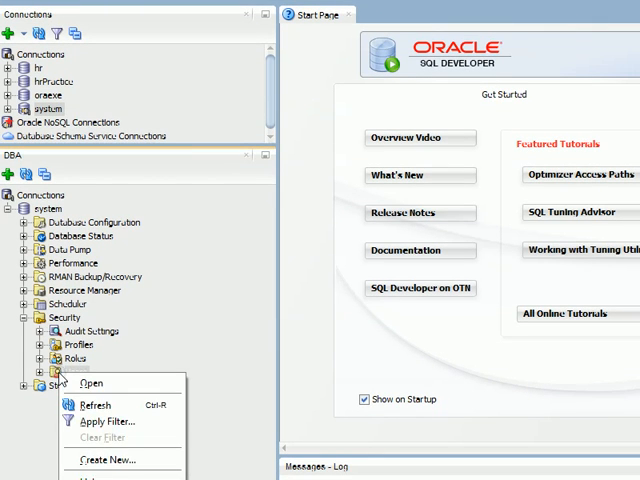
{"action": "mouse_move", "coordinate": [110, 459]}
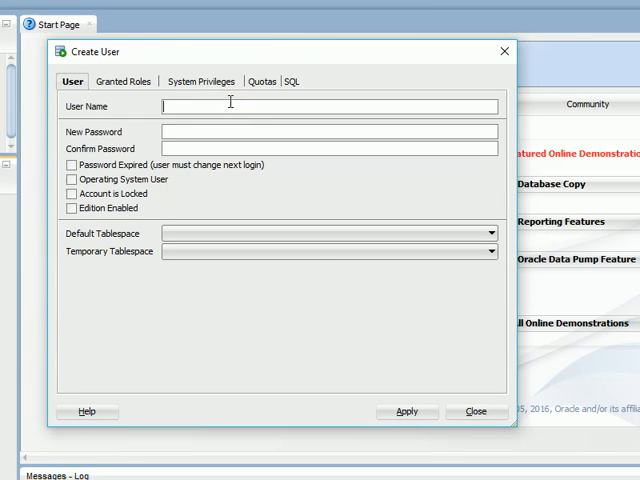
- Create user 'usertest' with a confirmed password and acknowledge the success message
{"action": "type", "text": "user"}
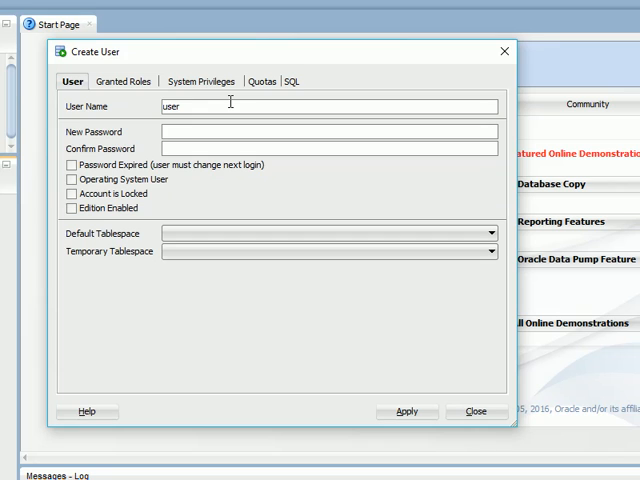
{"action": "type", "text": "test"}
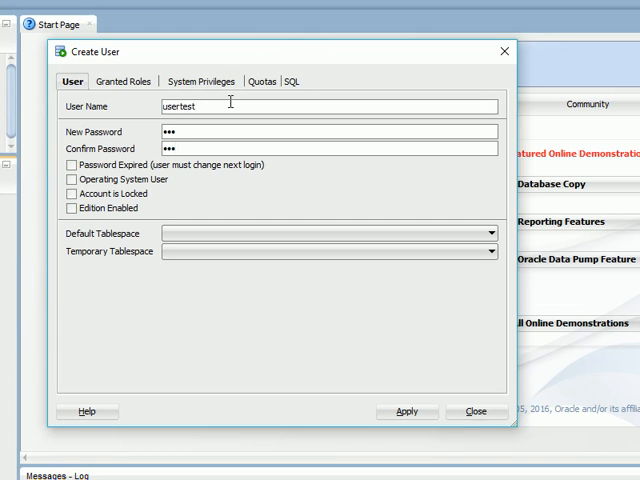
{"action": "mouse_move", "coordinate": [400, 384]}
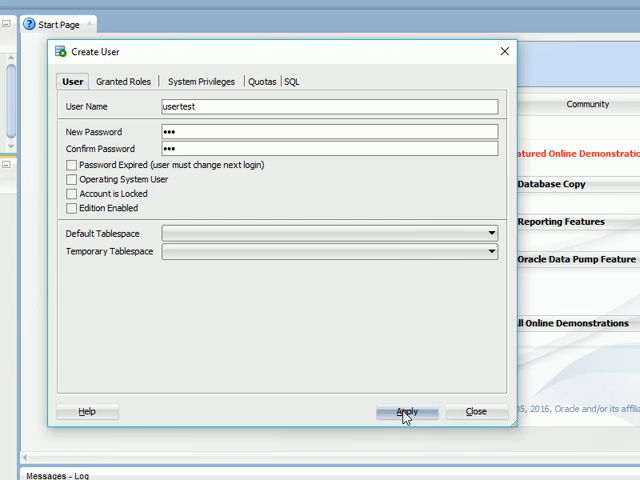
{"action": "left_click", "coordinate": [405, 411]}
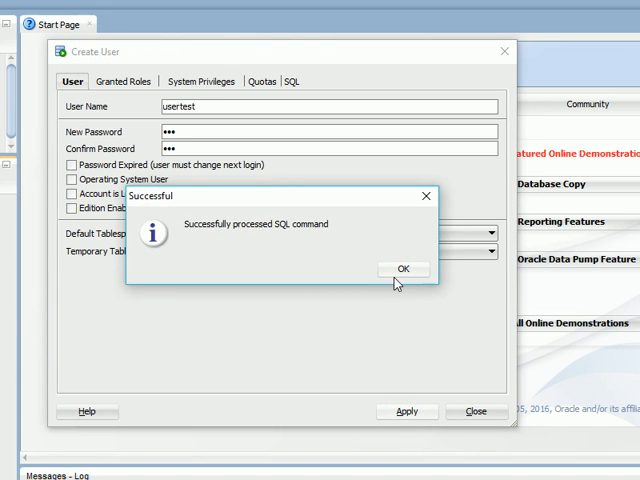
{"action": "left_click", "coordinate": [400, 268]}
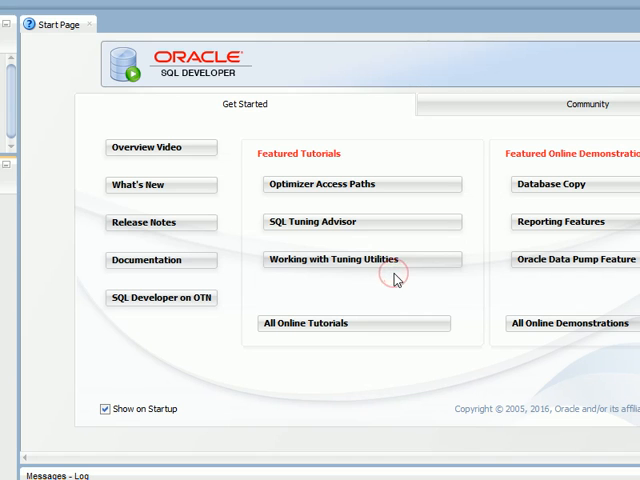
{"action": "mouse_move", "coordinate": [308, 46]}
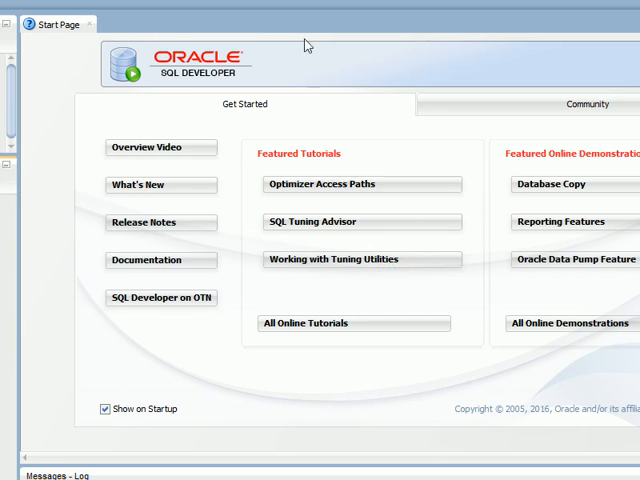
{"action": "mouse_move", "coordinate": [296, 8]}
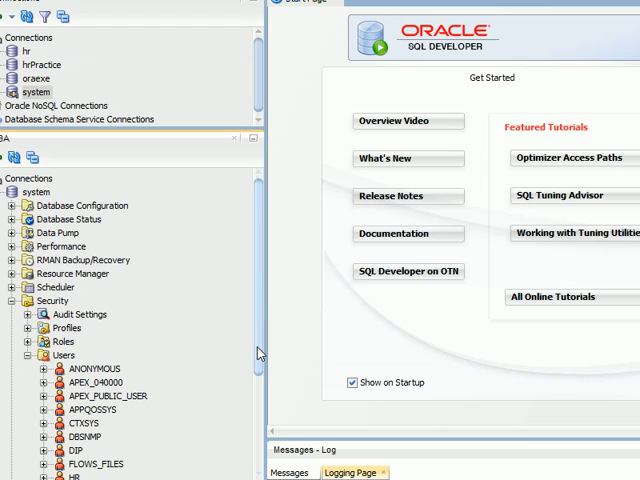
- Scroll the Users list under Security to find USERTEST
{"action": "scroll", "scroll_direction": "down", "scroll_amount": 3}
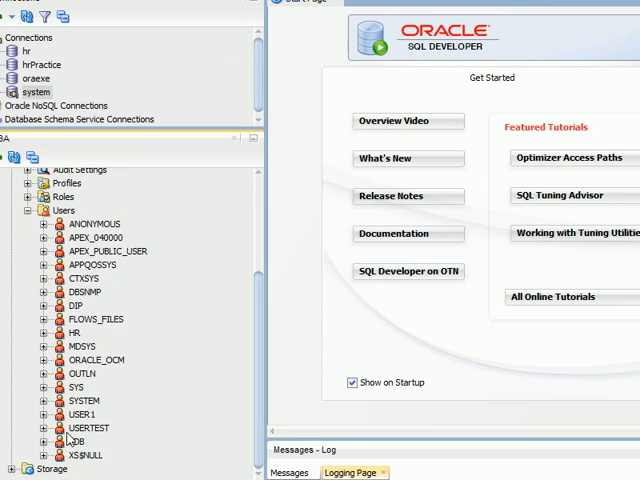
{"action": "mouse_move", "coordinate": [88, 428]}
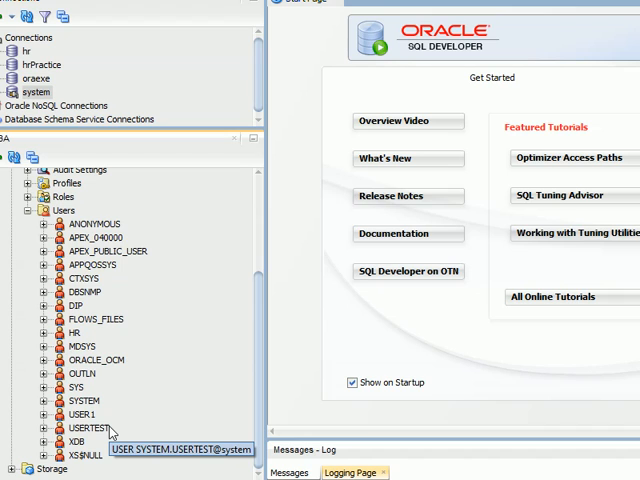